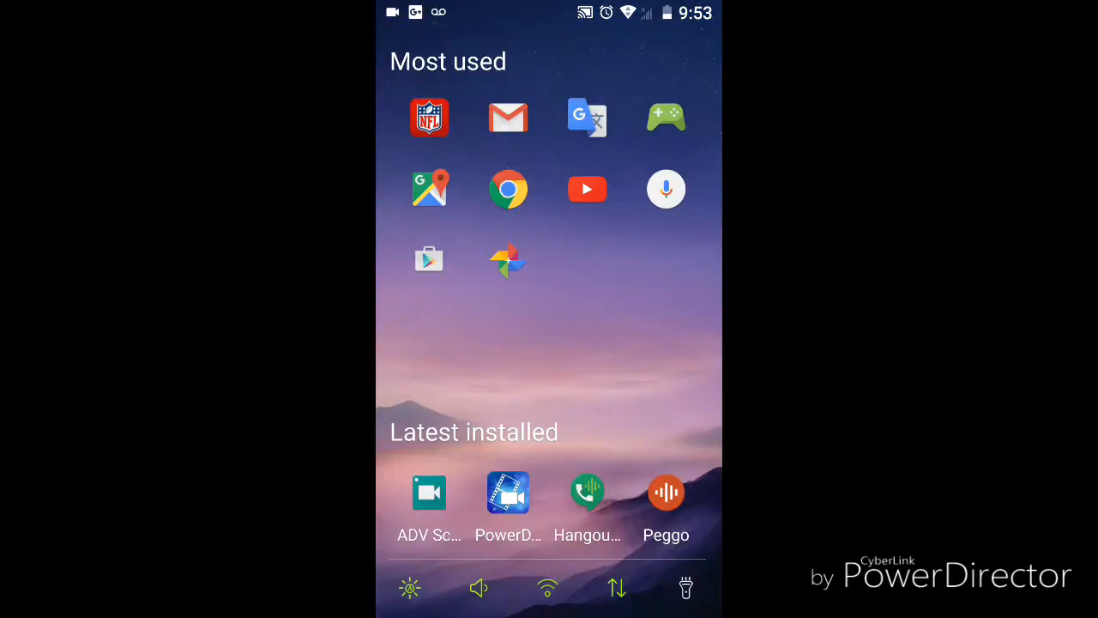
- Launch Google Play Store from the home screen's Most used apps grid
{"action": "left_click", "coordinate": [428, 259]}
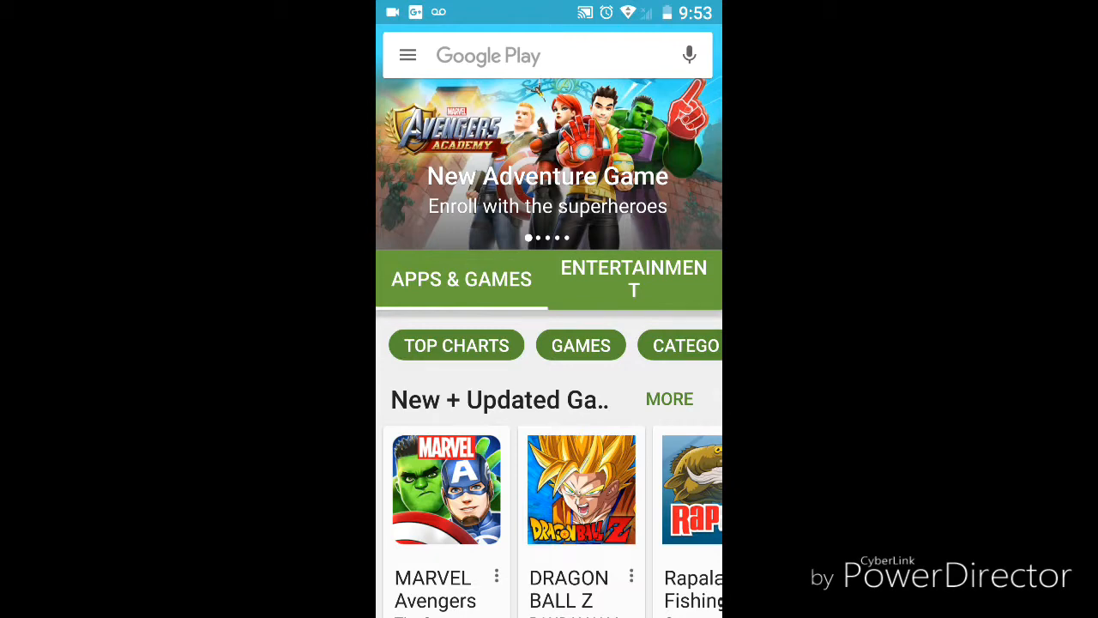
- Go to My apps & games through the store's hamburger menu
{"action": "left_click", "coordinate": [408, 55]}
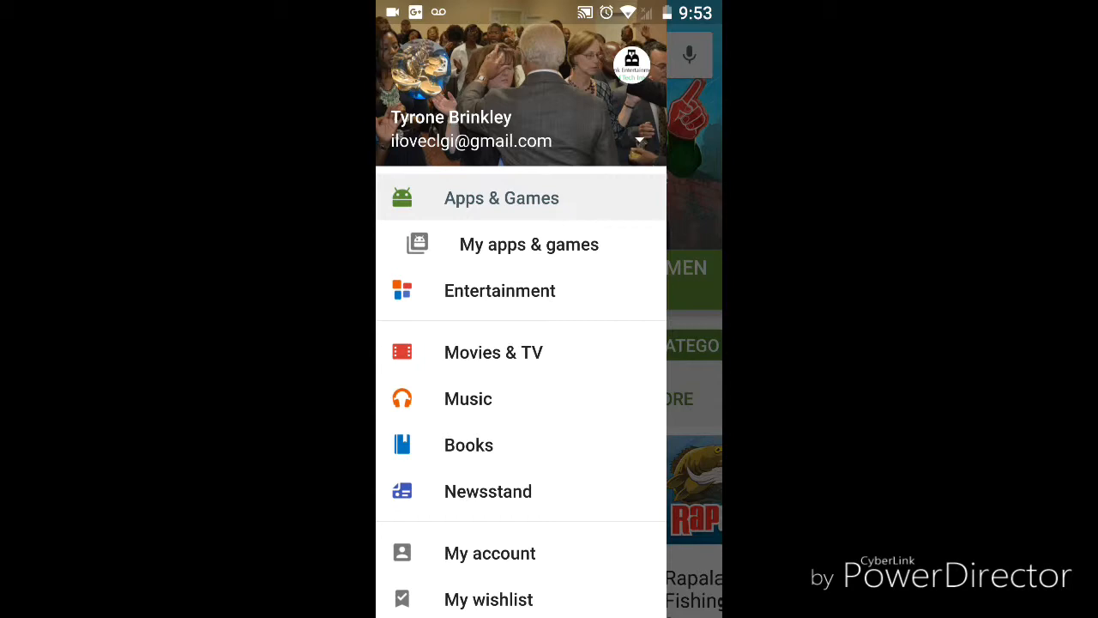
{"action": "left_click", "coordinate": [529, 243]}
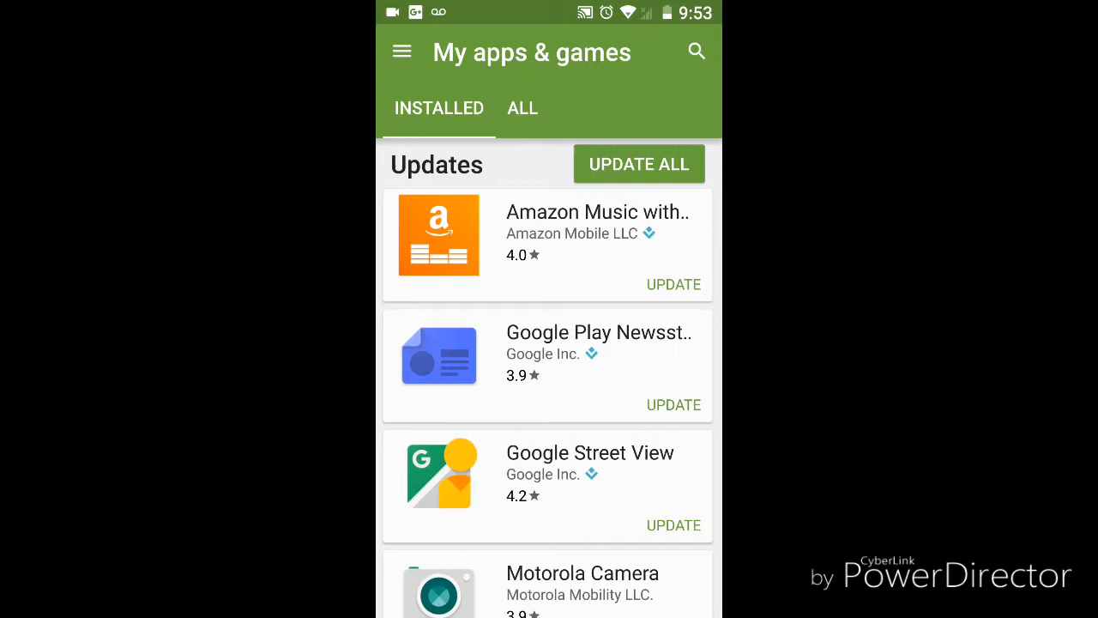
- Open the ALL tab and scroll far down the downloaded-apps library
{"action": "left_click", "coordinate": [522, 108]}
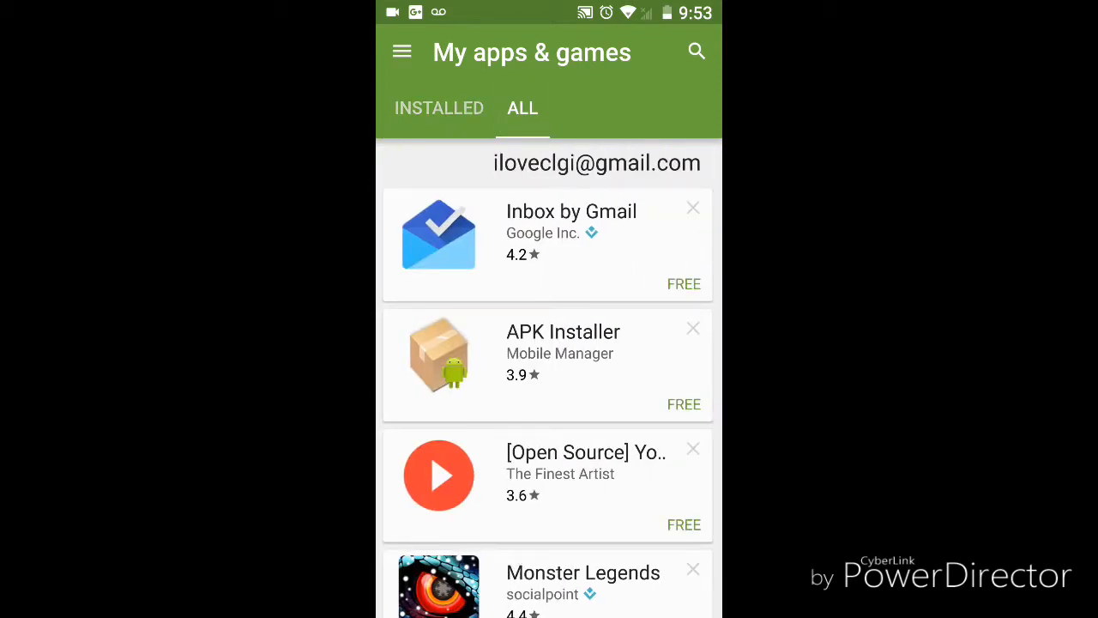
{"action": "scroll", "scroll_direction": "down", "scroll_amount": 3}
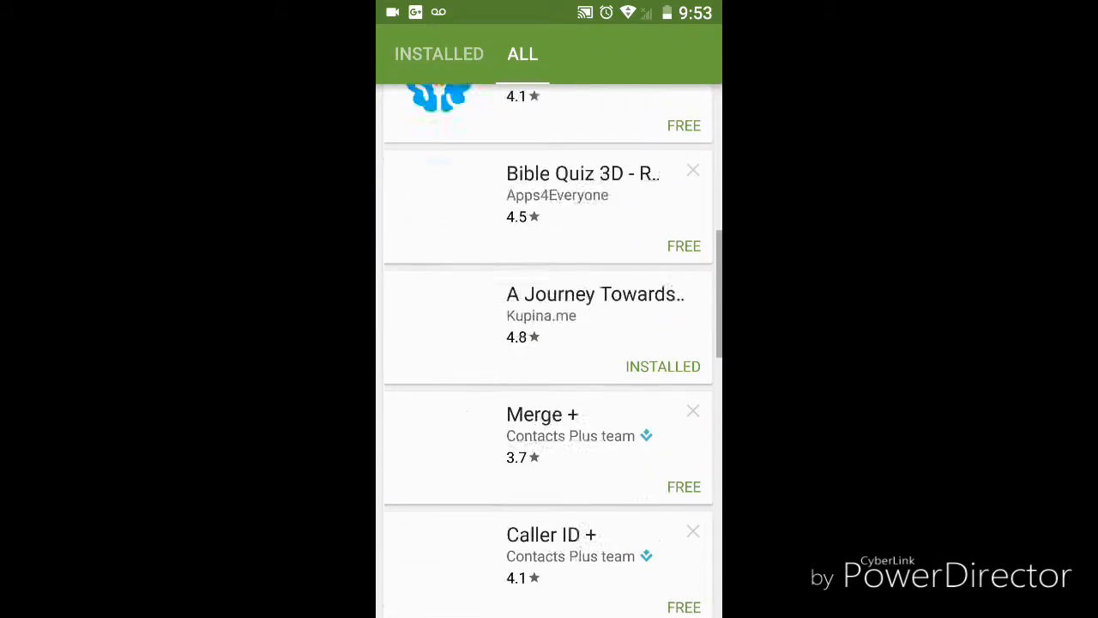
{"action": "scroll", "scroll_direction": "down", "scroll_amount": 3}
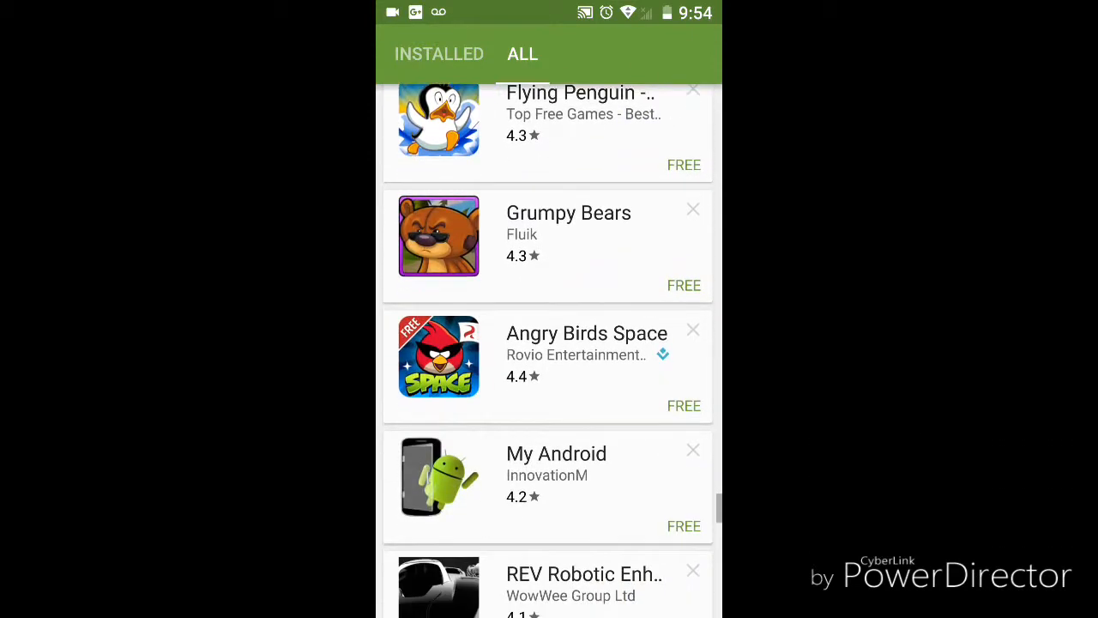
{"action": "scroll", "scroll_direction": "down", "scroll_amount": 3}
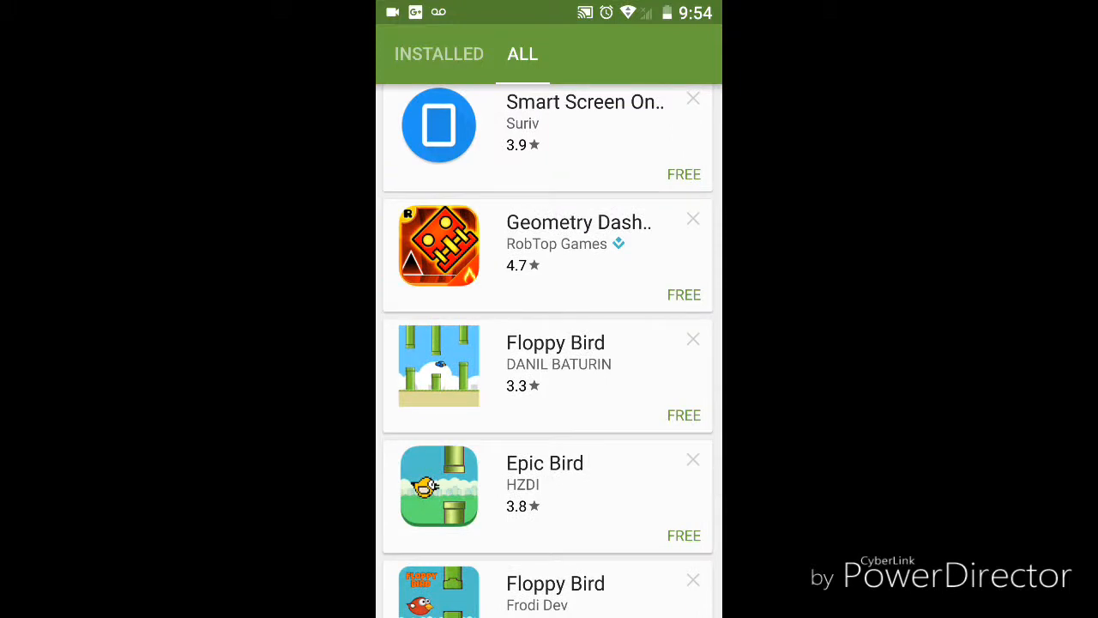
{"action": "scroll", "scroll_direction": "down", "scroll_amount": 3}
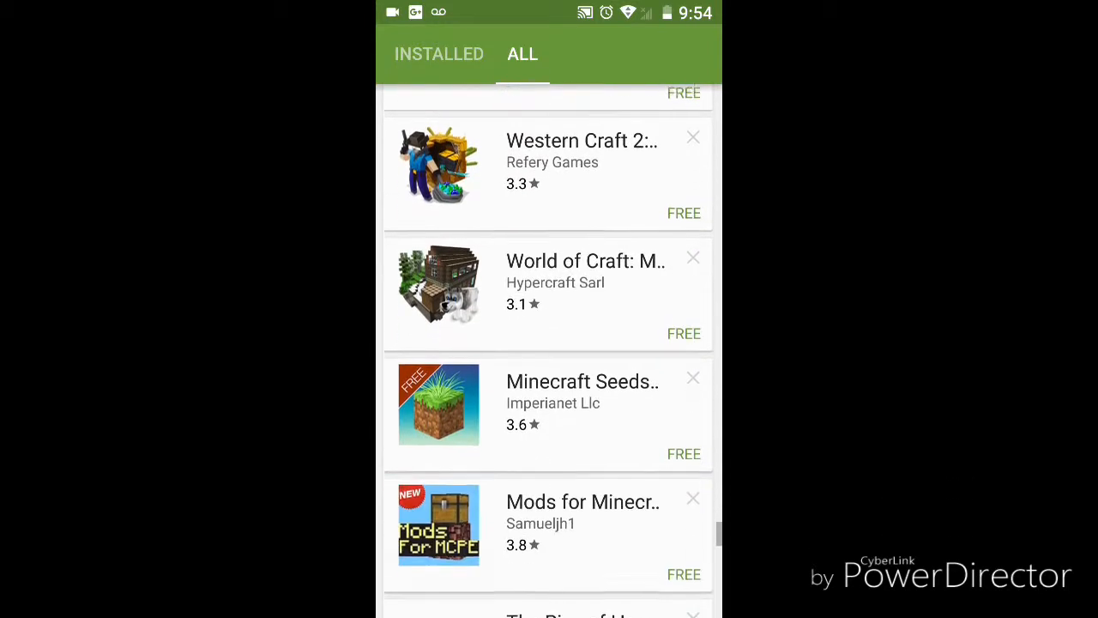
{"action": "scroll", "scroll_direction": "down", "scroll_amount": 3}
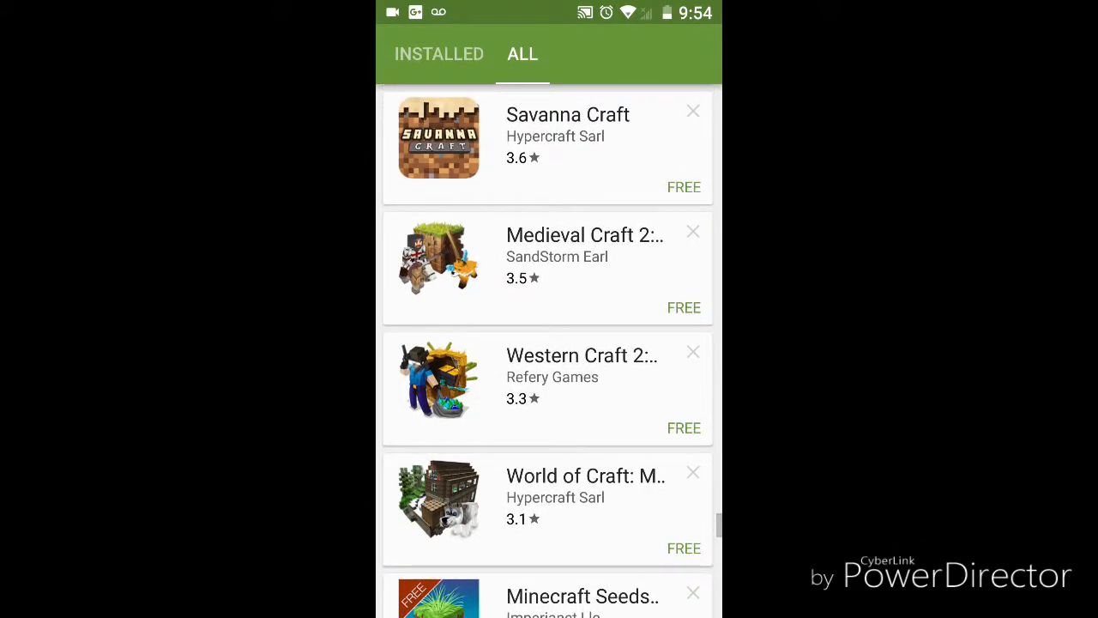
{"action": "scroll", "scroll_direction": "down", "scroll_amount": 3}
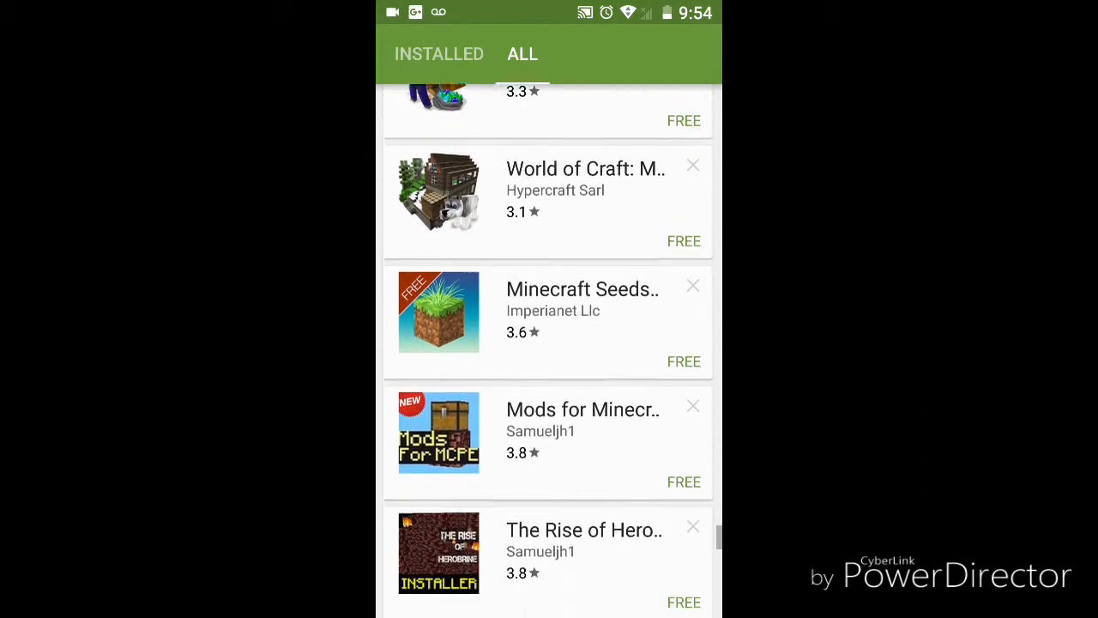
{"action": "scroll", "scroll_direction": "down", "scroll_amount": 3}
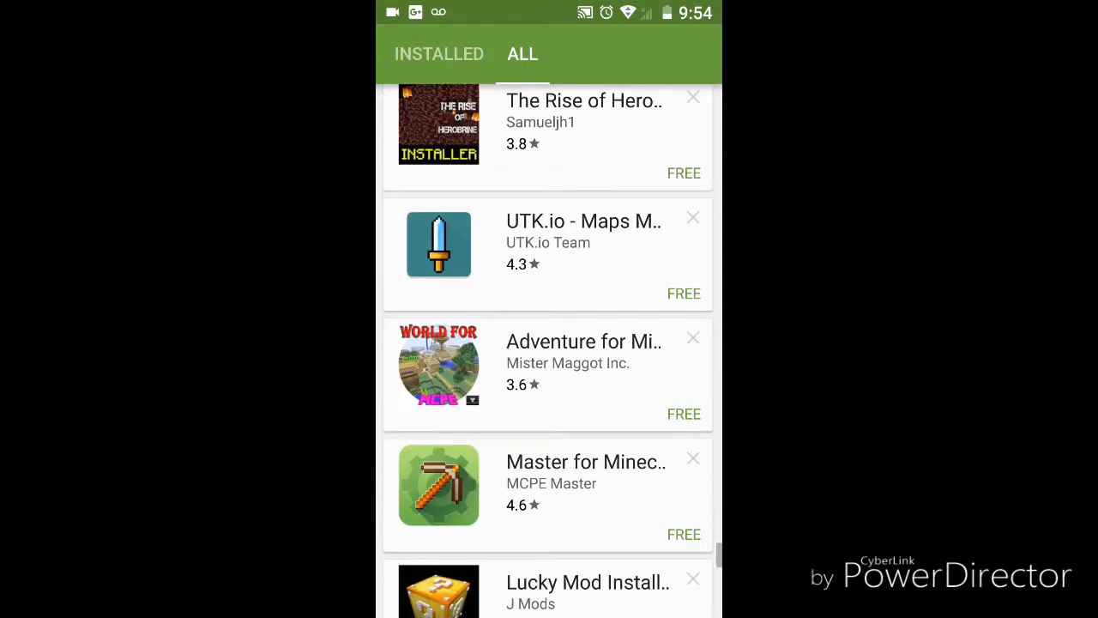
{"action": "scroll", "scroll_direction": "down", "scroll_amount": 3}
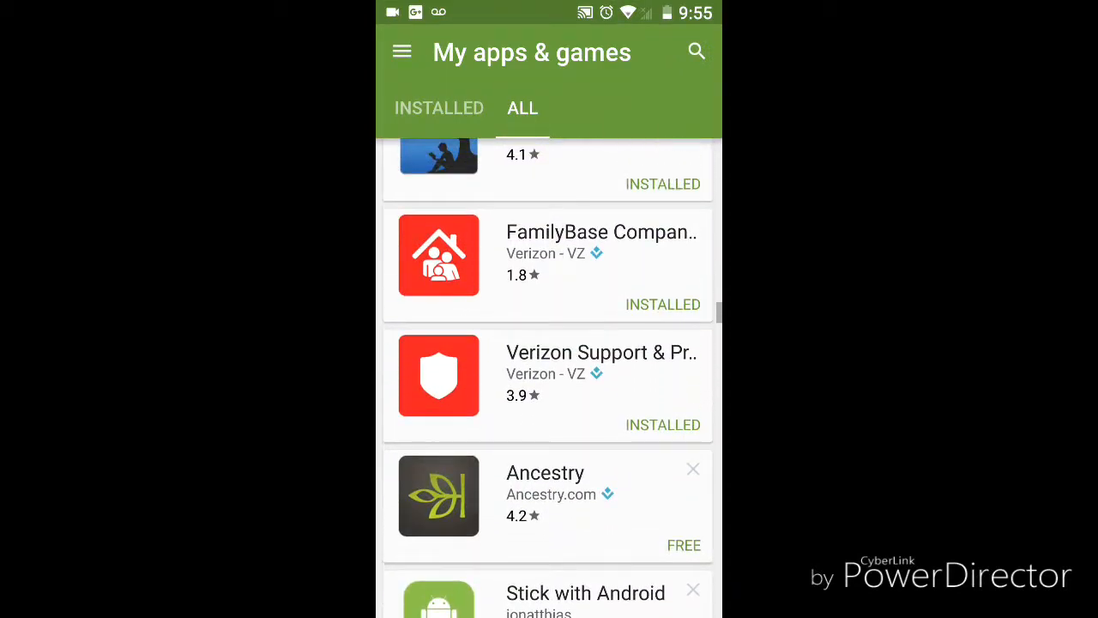
- Scroll further through the ALL library, then bring up the store menu
{"action": "scroll", "scroll_direction": "down", "scroll_amount": 3}
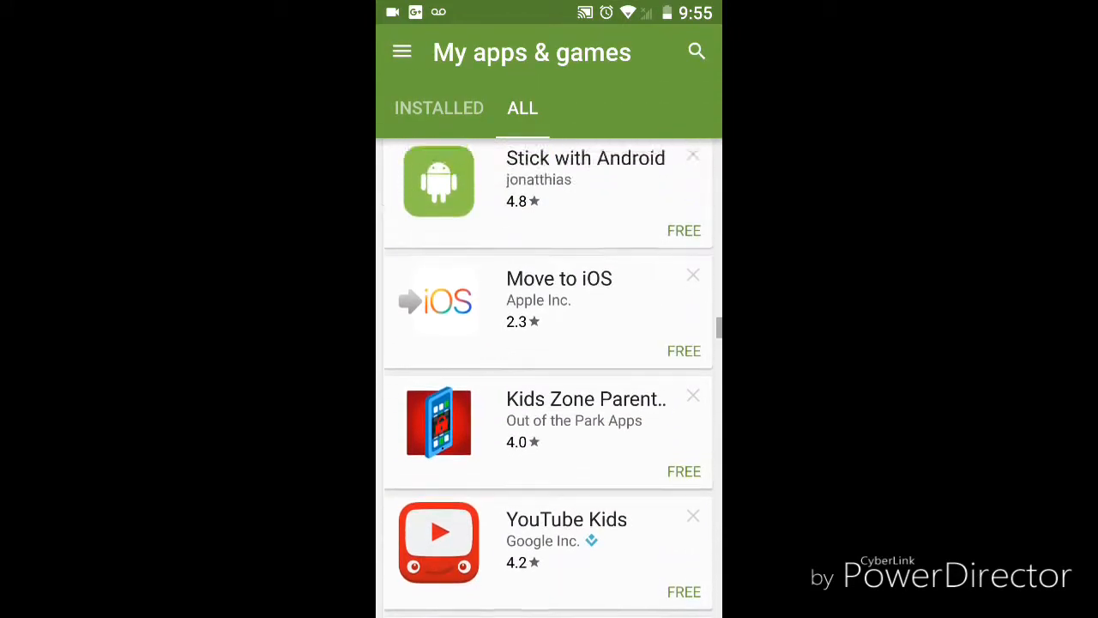
{"action": "scroll", "scroll_direction": "down", "scroll_amount": 3}
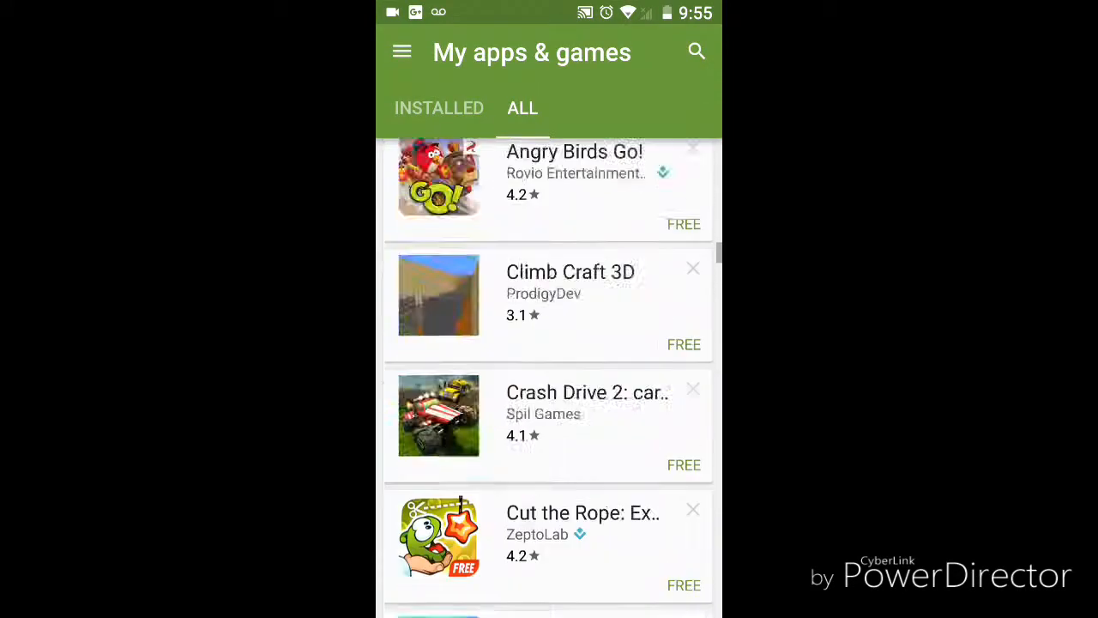
{"action": "scroll", "scroll_direction": "down", "scroll_amount": 3}
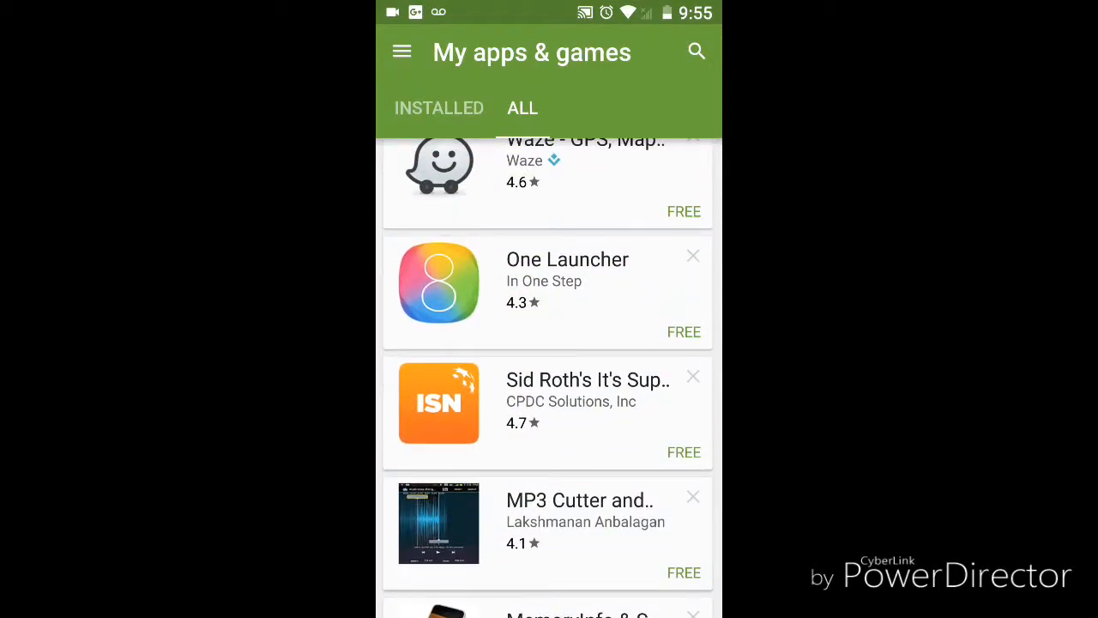
{"action": "left_click", "coordinate": [401, 51]}
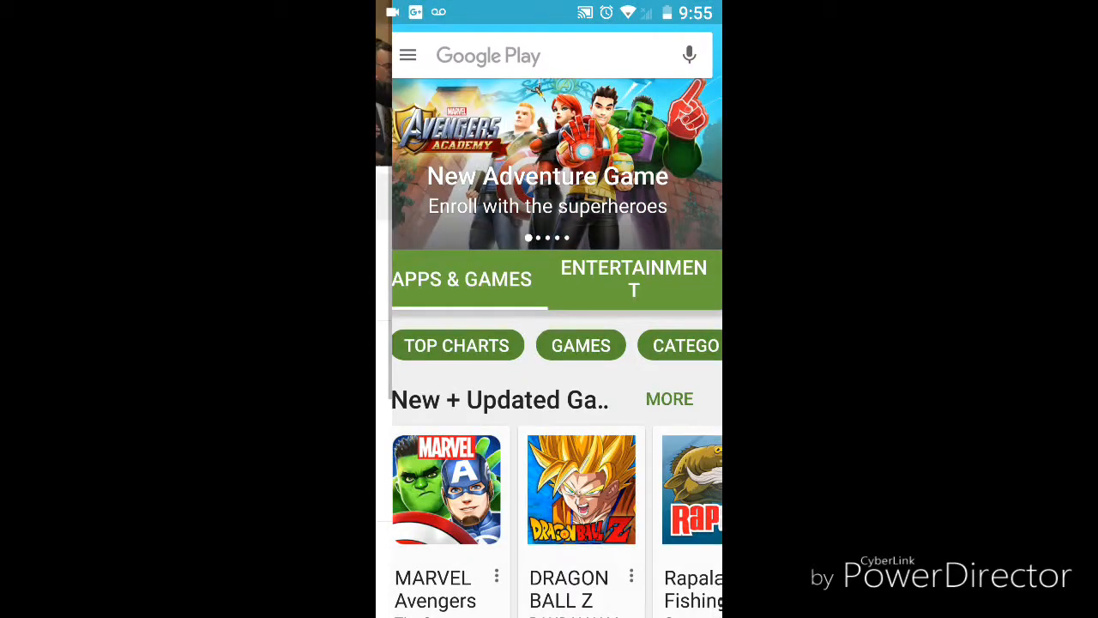
- Show the Entertainment section of movies, music and books, then open the store menu
{"action": "left_click", "coordinate": [407, 55]}
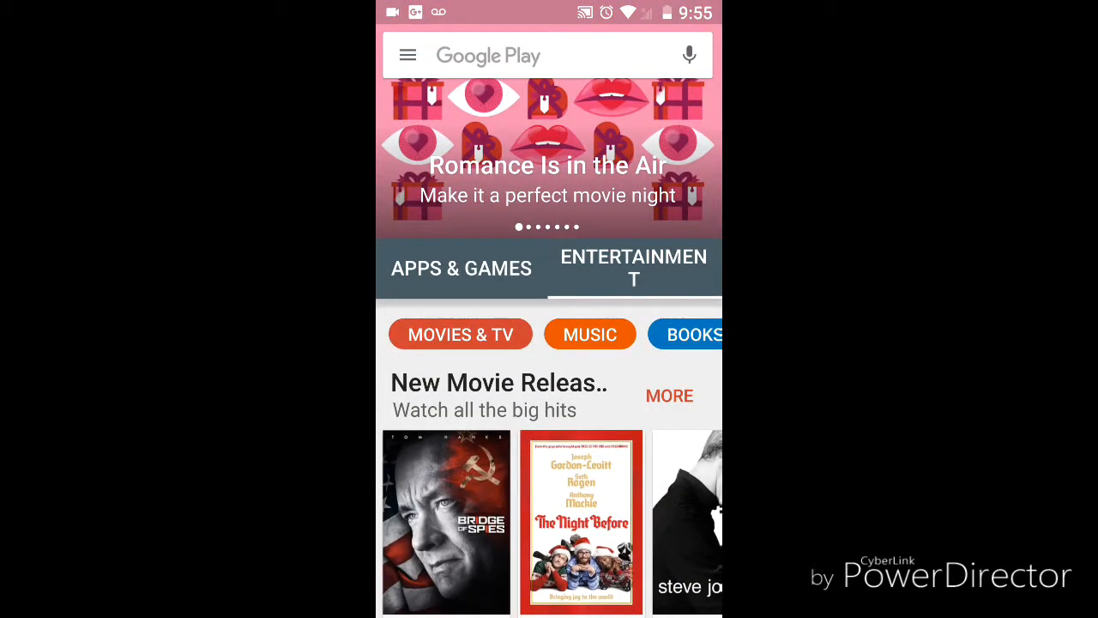
{"action": "scroll", "scroll_direction": "down", "scroll_amount": 3}
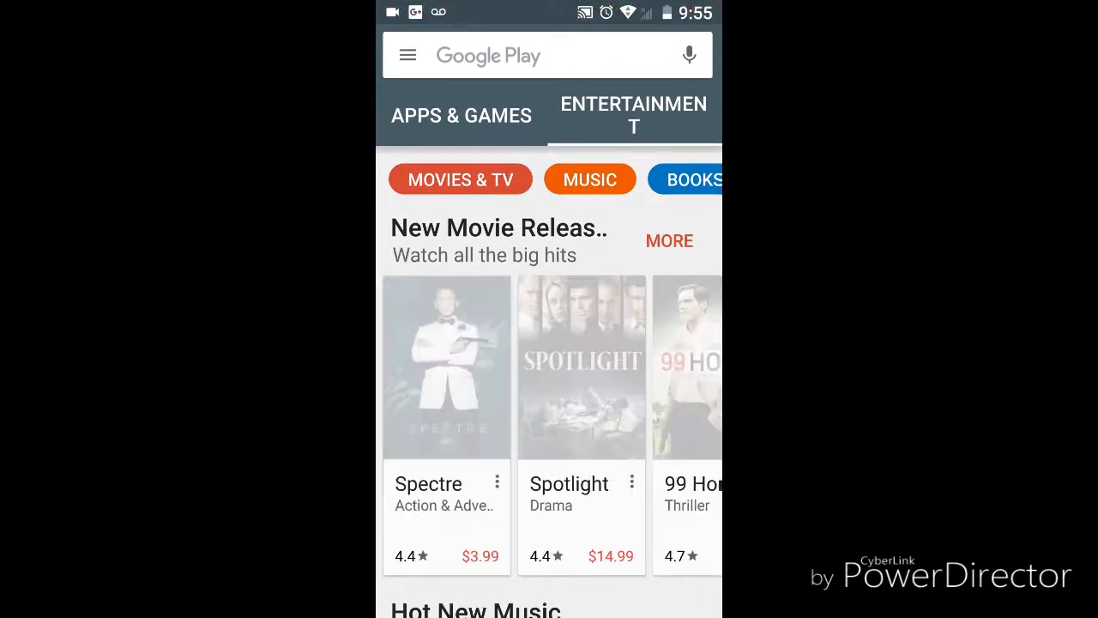
{"action": "left_click", "coordinate": [408, 55]}
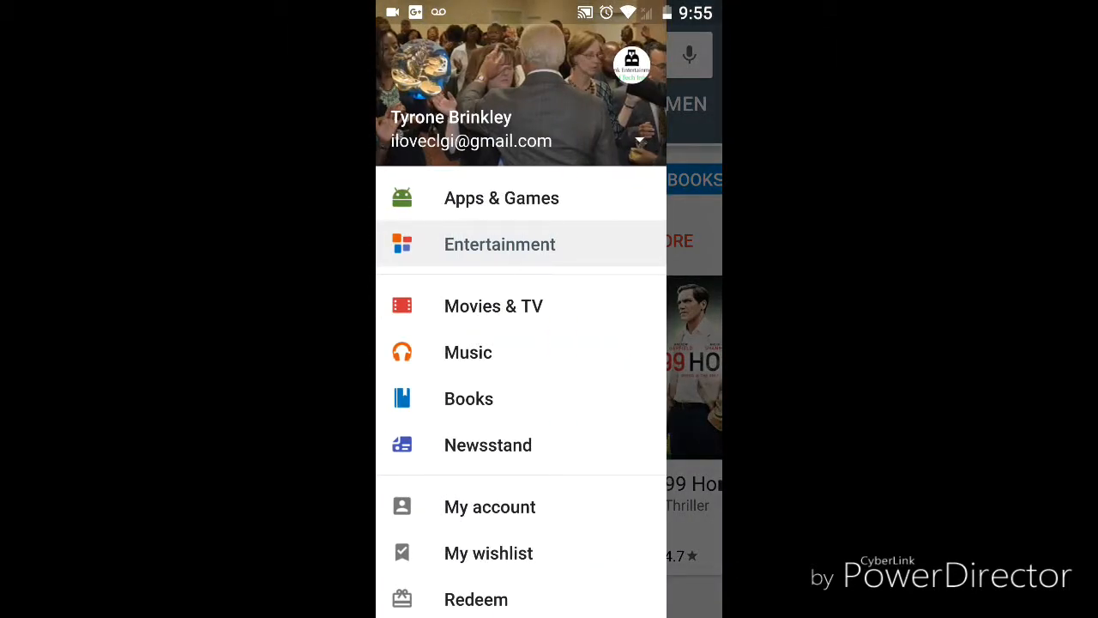